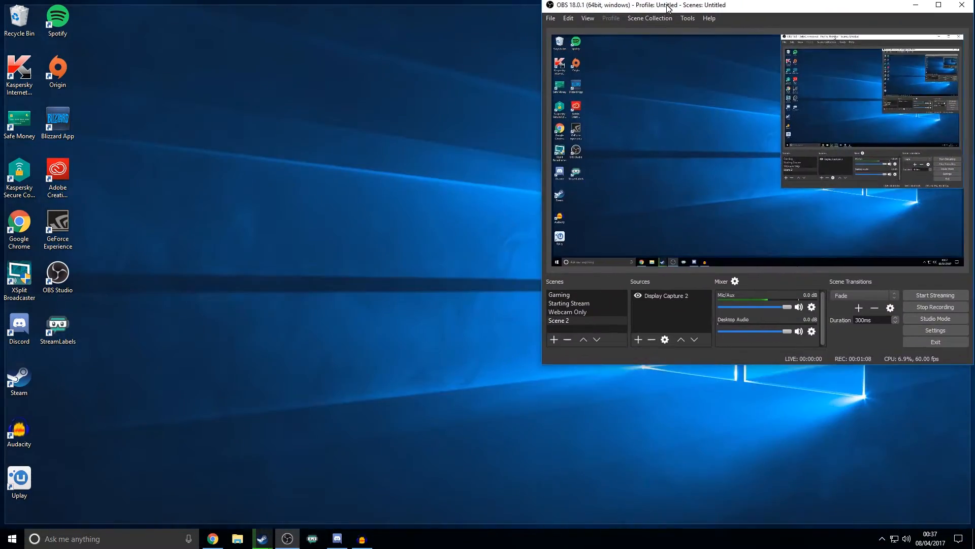
Move the OBS main window slightly down and to the left on the desktop.
left_click_drag(665, 5, 648, 21)
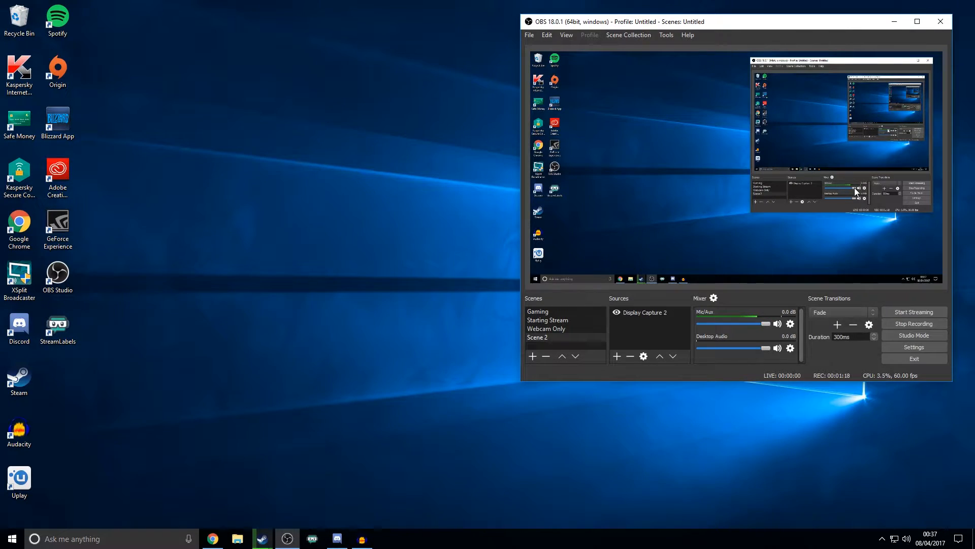
mouse_move(861, 350)
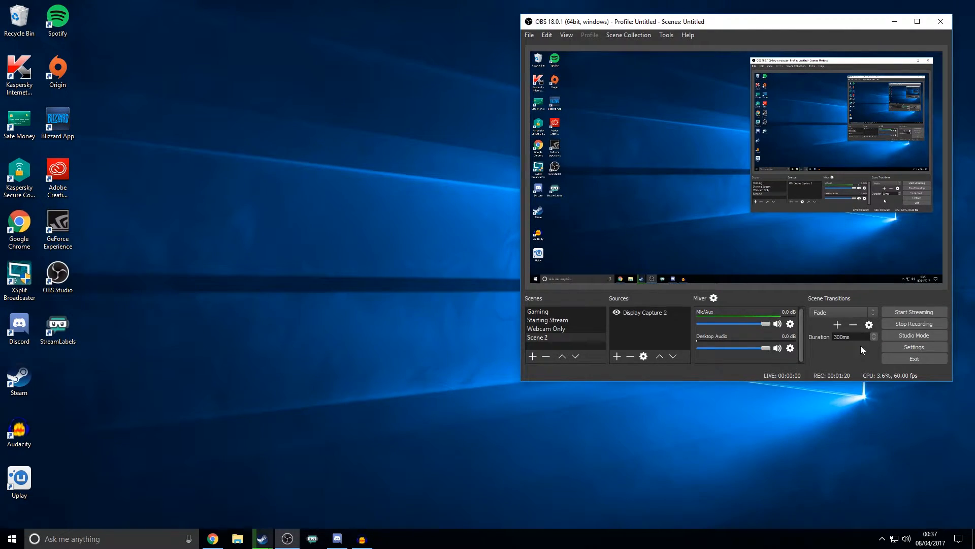
mouse_move(707, 87)
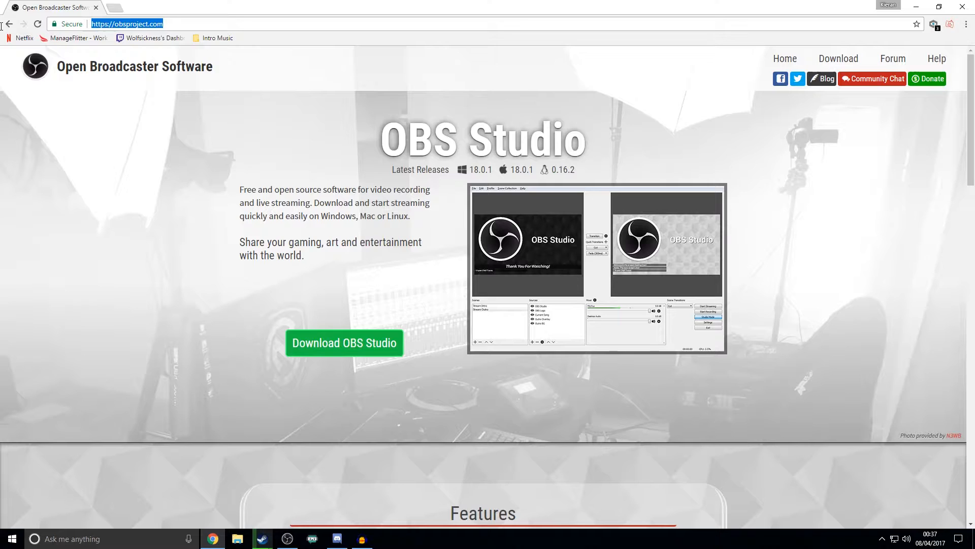
Reveal the Windows, OSX and Linux download buttons on obsproject.com, then return to OBS.
left_click(274, 104)
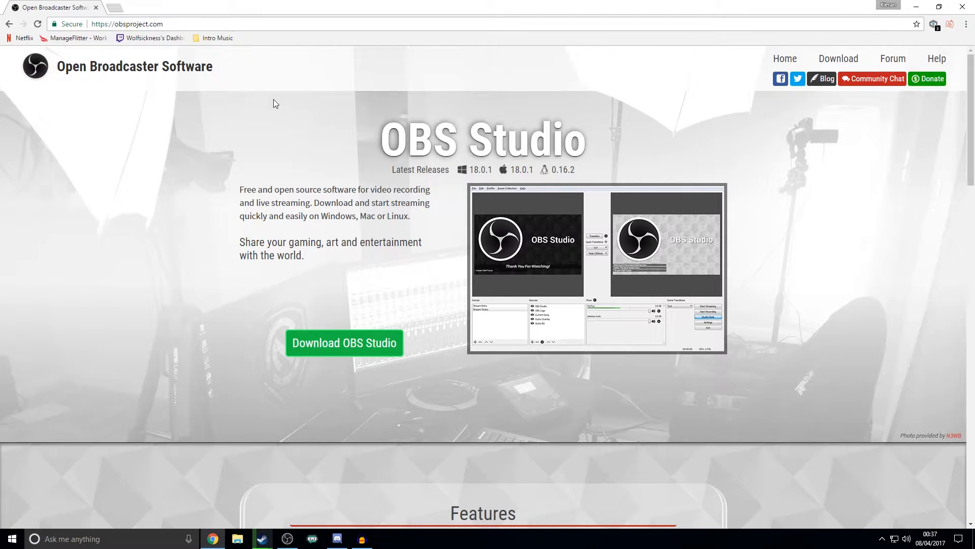
left_click(345, 343)
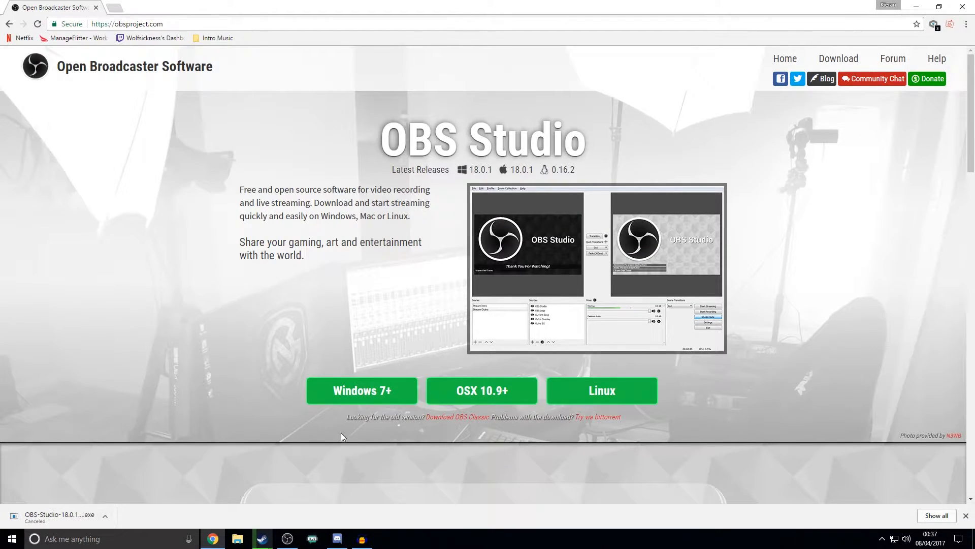
mouse_move(654, 100)
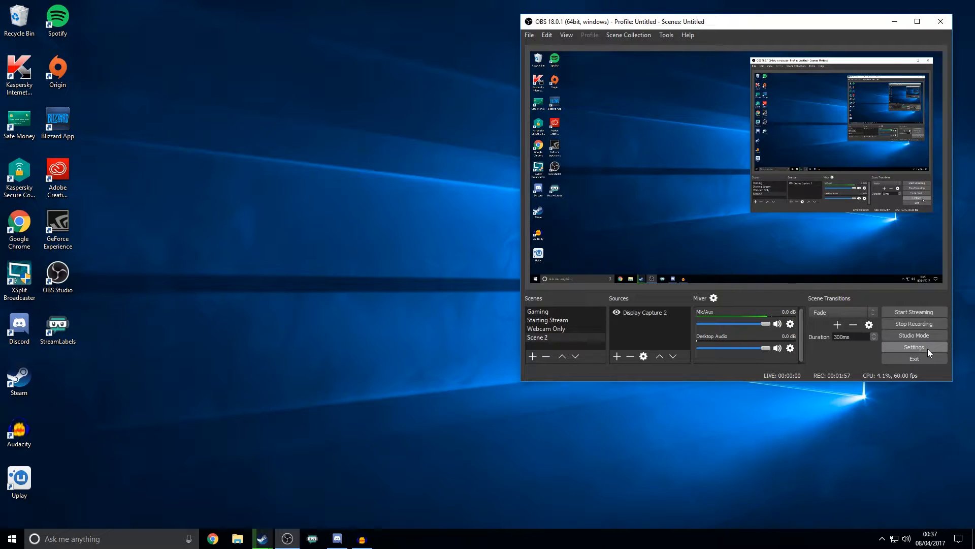
In General settings, try the Default theme and settle back on Dark.
left_click(914, 348)
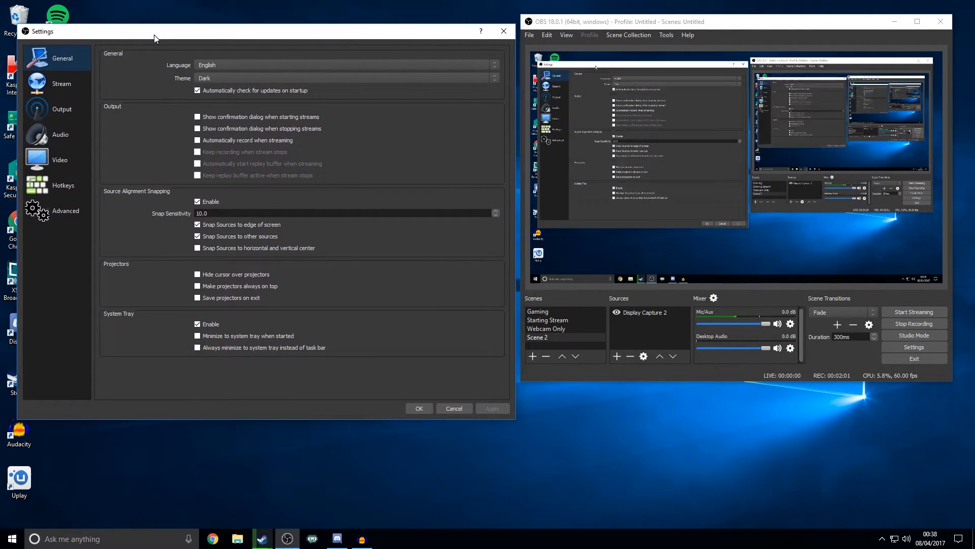
left_click(343, 77)
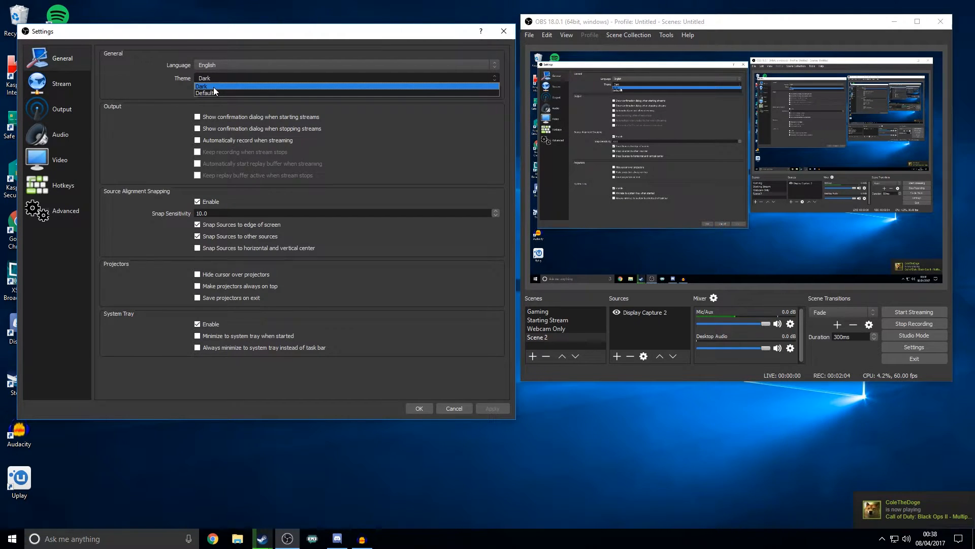
left_click(201, 85)
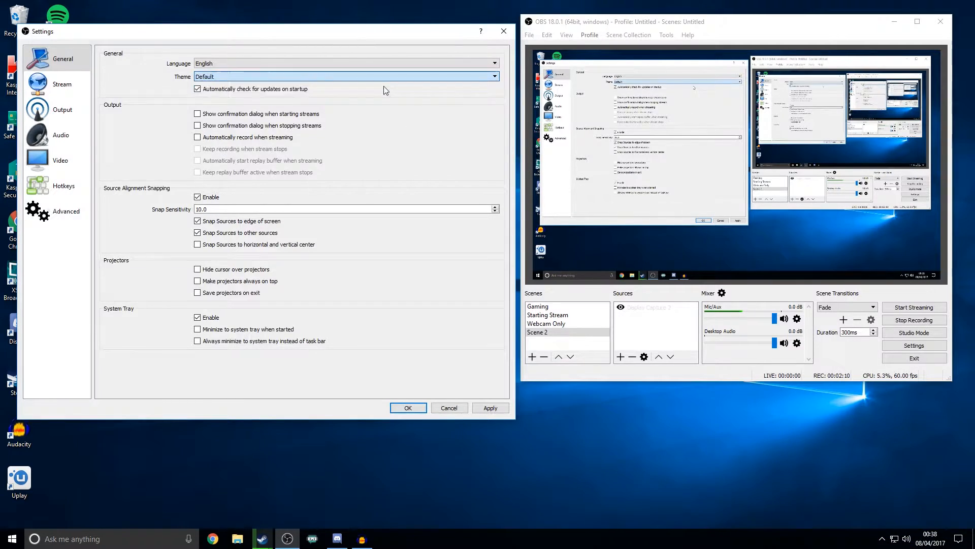
left_click(346, 77)
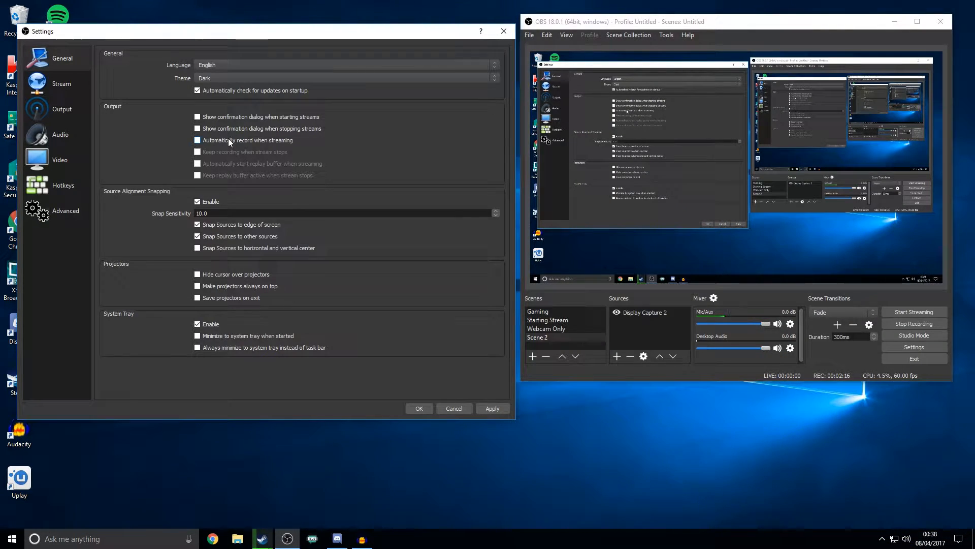
Leave 'Automatically record when streaming' off and move on to the Stream settings.
left_click(197, 140)
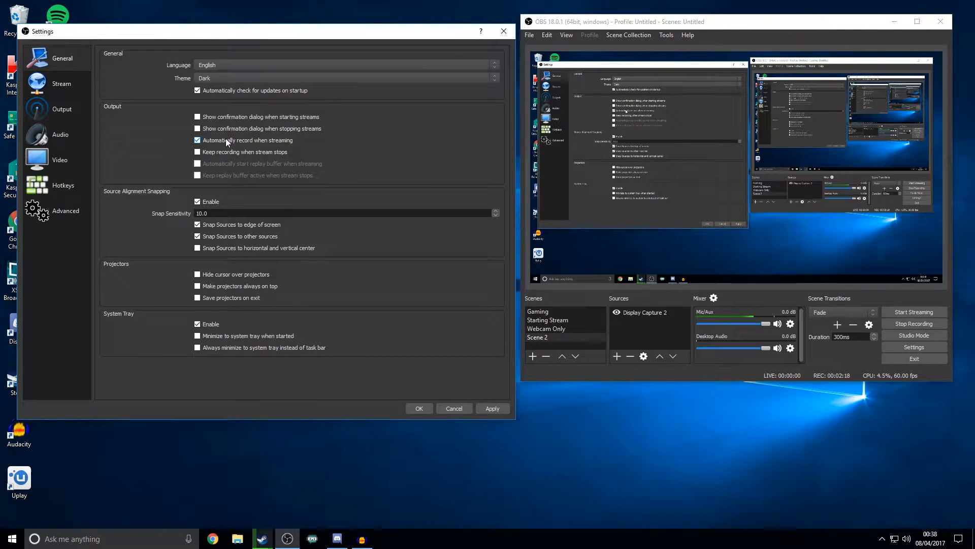
left_click(197, 139)
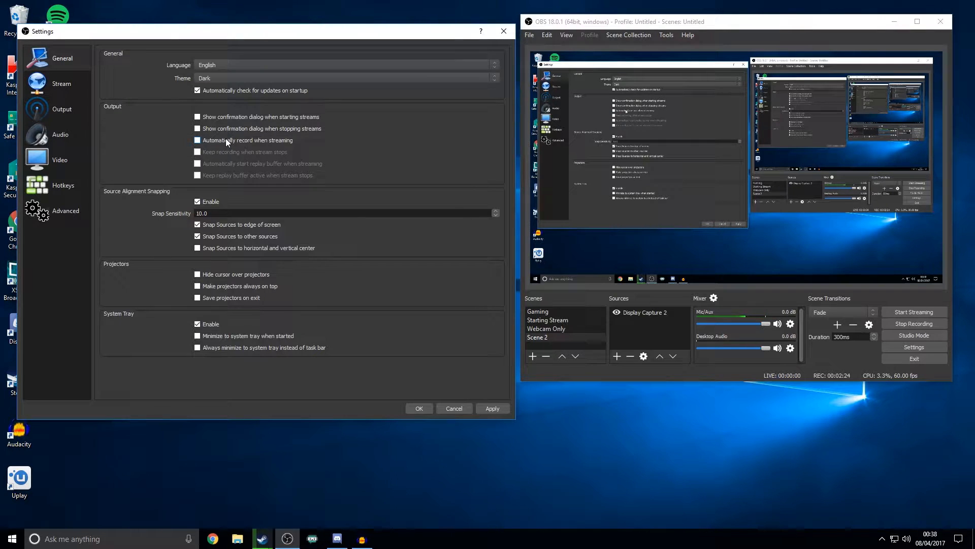
left_click(61, 84)
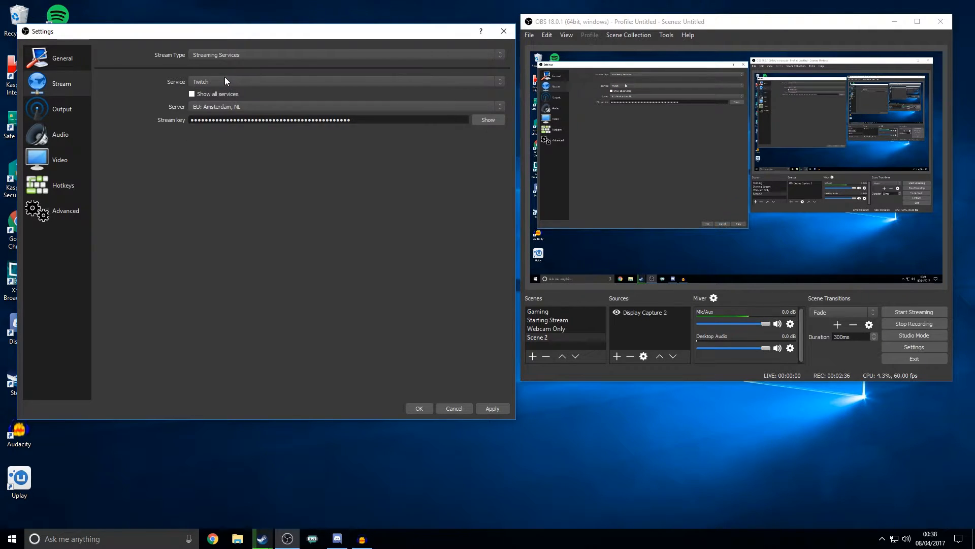
Keep Twitch on EU: Amsterdam with the stream key entered, then move to Output settings.
left_click(347, 107)
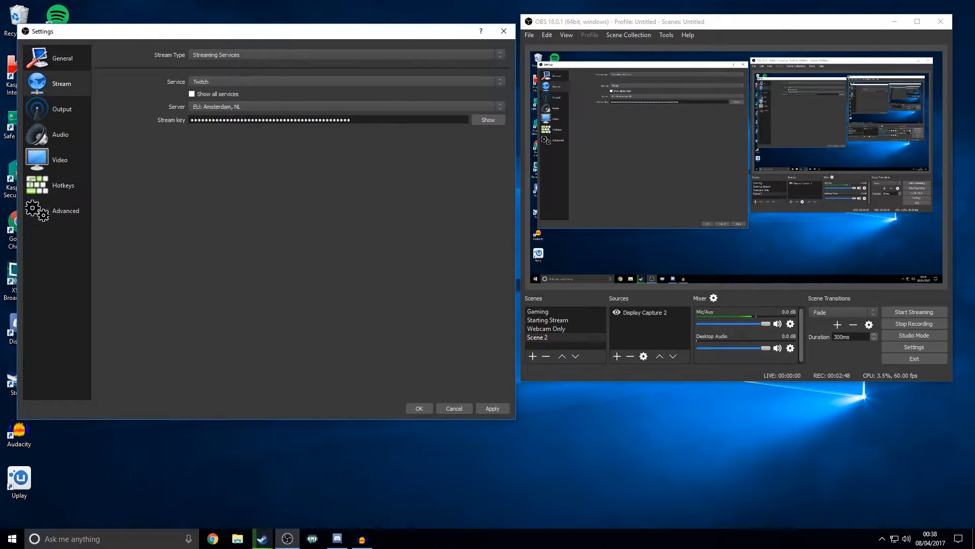
left_click(62, 109)
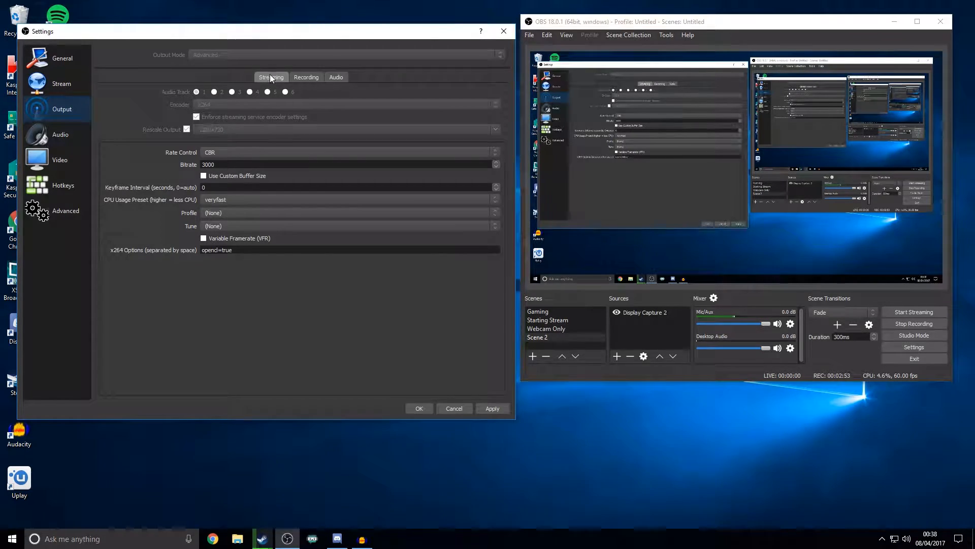
left_click(187, 129)
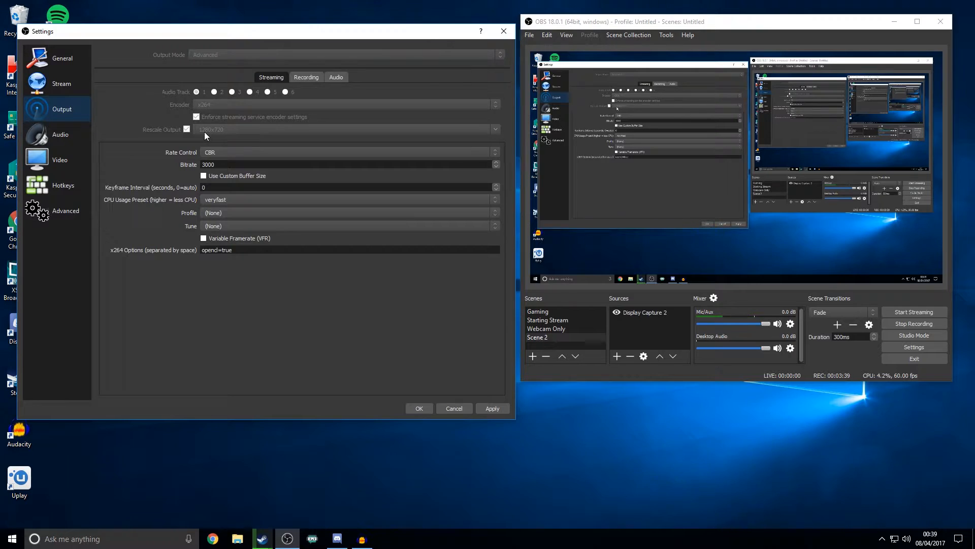
mouse_move(224, 129)
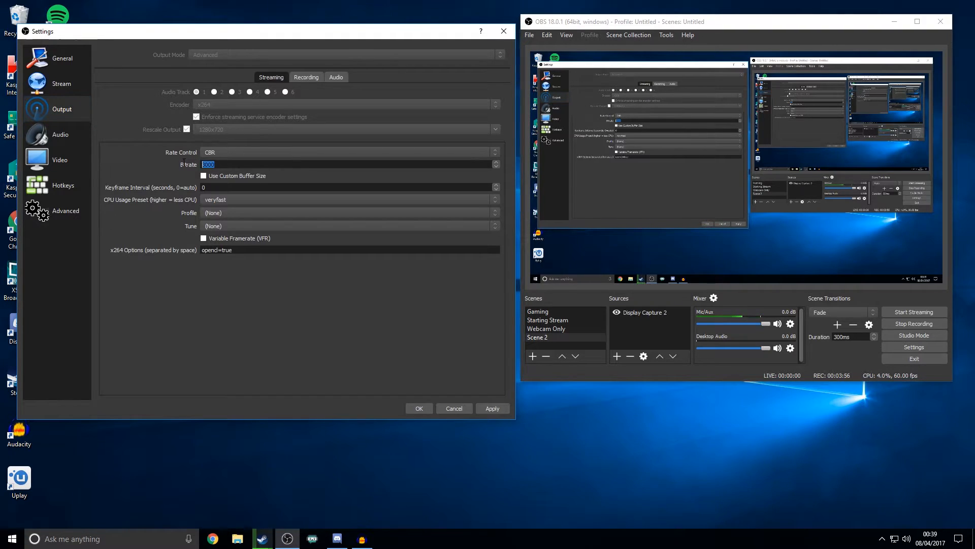
left_click(347, 153)
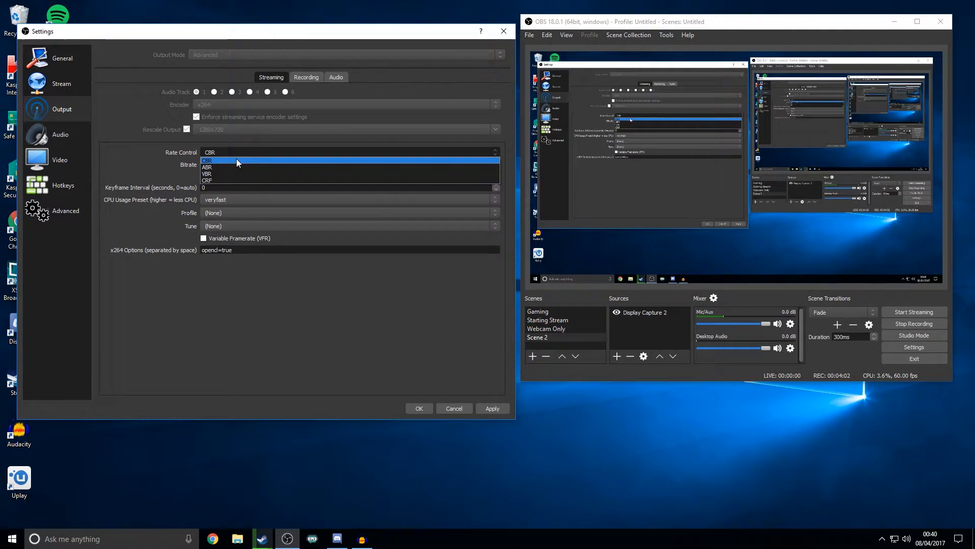
left_click(207, 161)
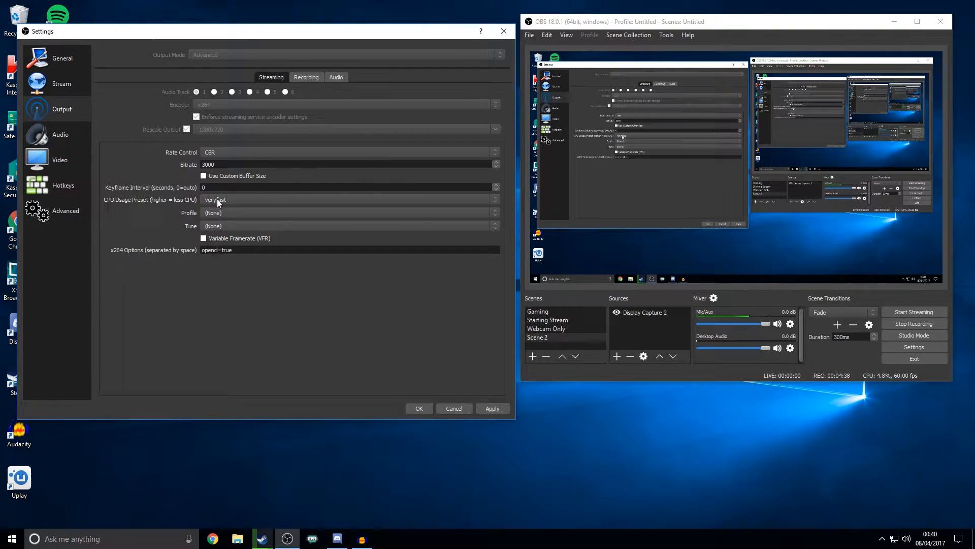
Review the x264 options text and show the Recording output settings (F:/Recordings, mp4, CBR 8000).
left_click(347, 226)
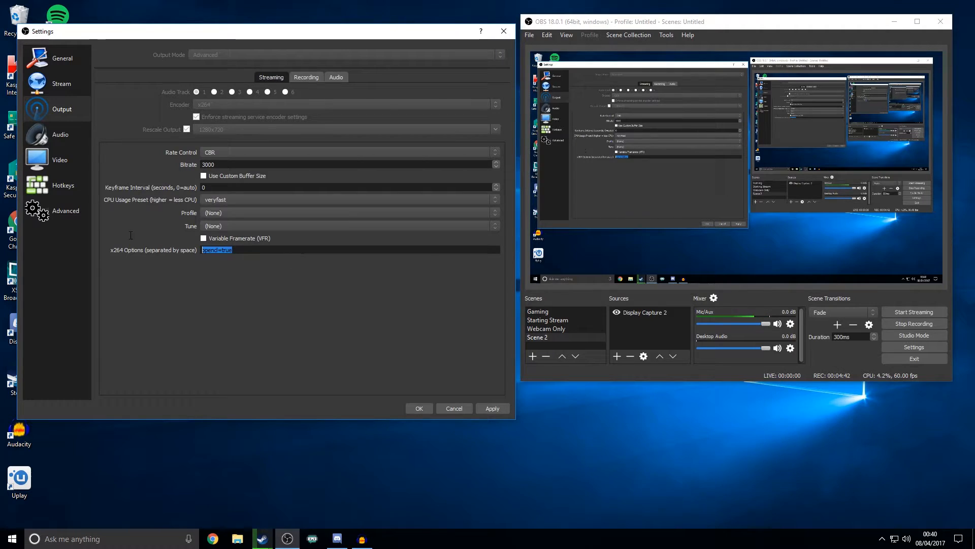
mouse_move(112, 264)
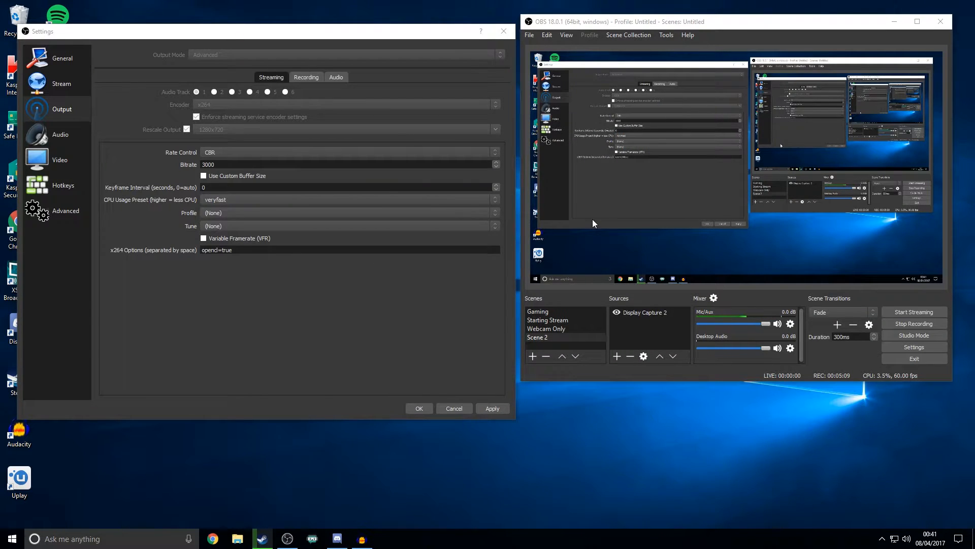
mouse_move(577, 250)
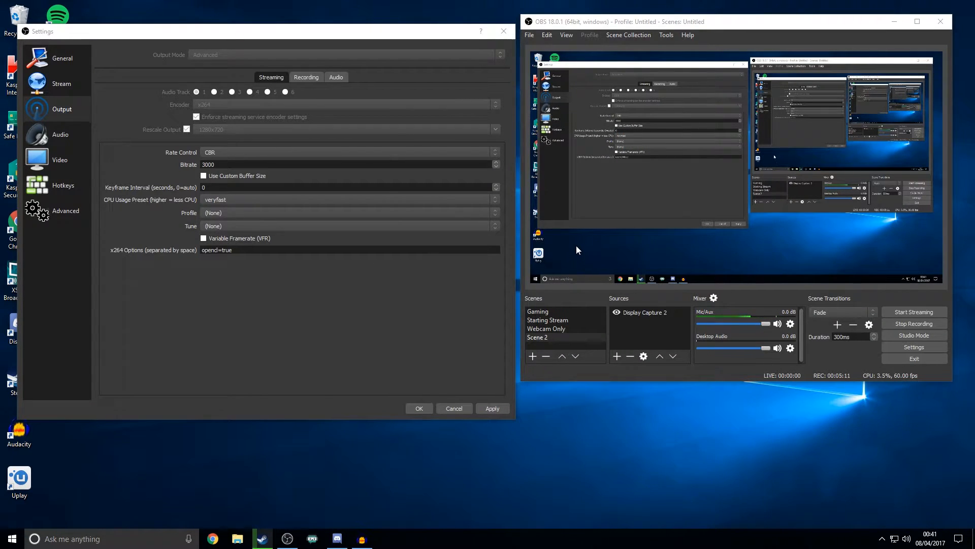
mouse_move(587, 238)
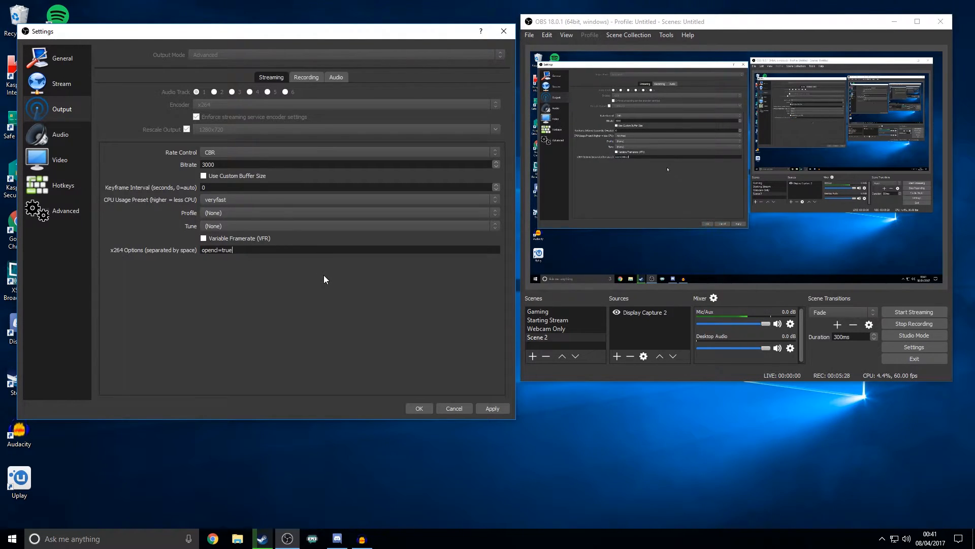
left_click(306, 77)
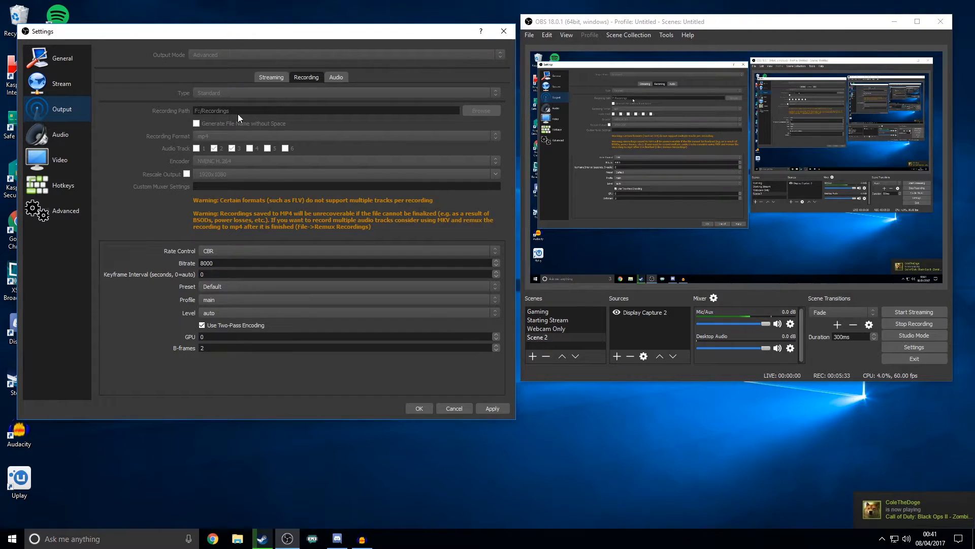